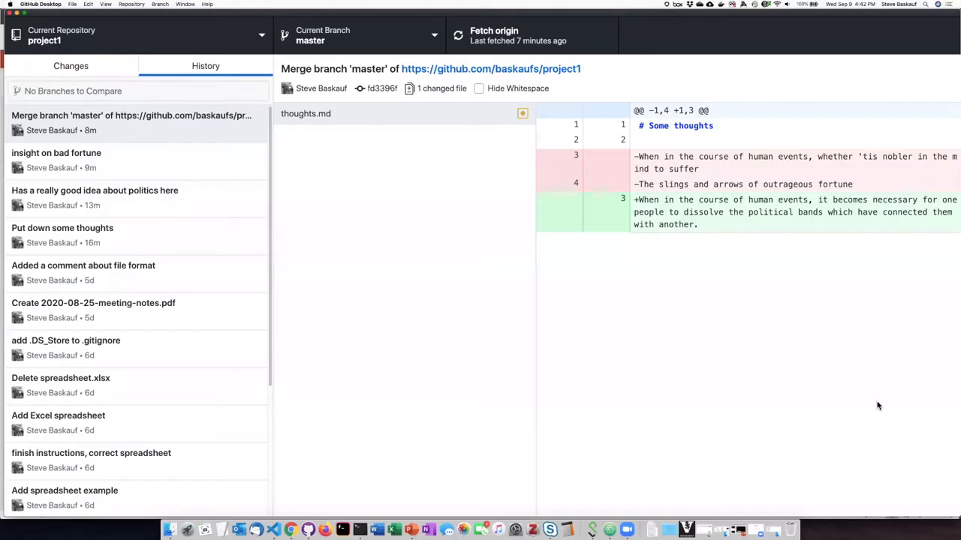
{"action": "mouse_move", "coordinate": [303, 244]}
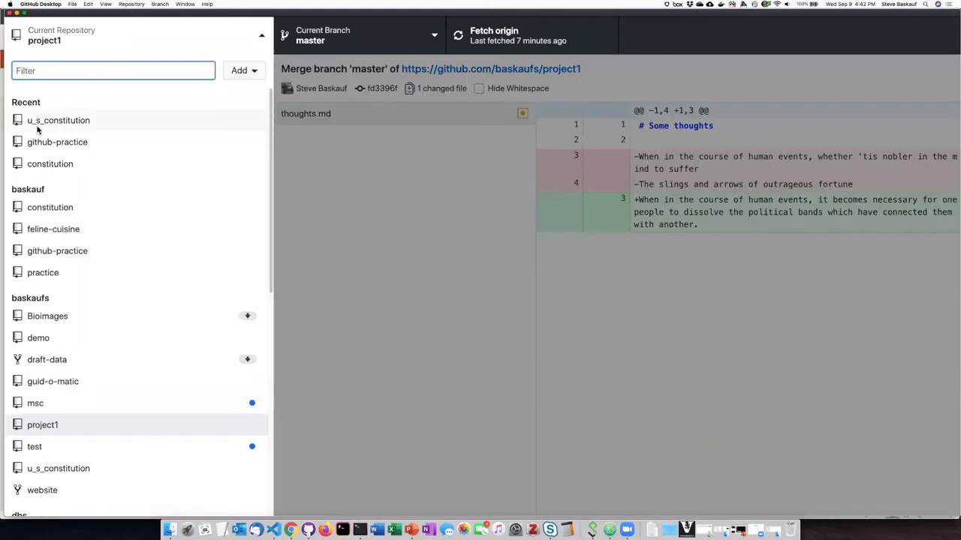
Switch the current repository to u_s_constitution and show its revert commit history.
{"action": "left_click", "coordinate": [58, 120]}
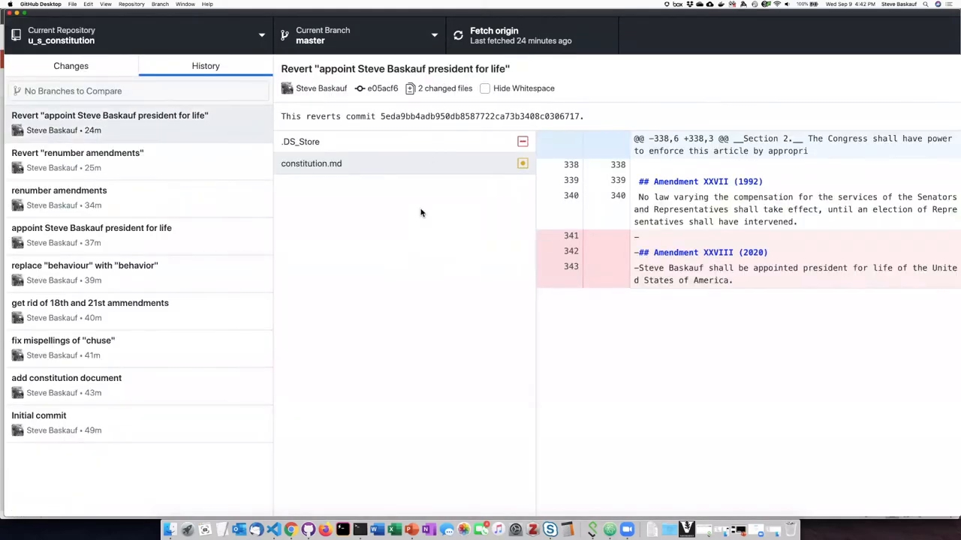
{"action": "left_click", "coordinate": [499, 36]}
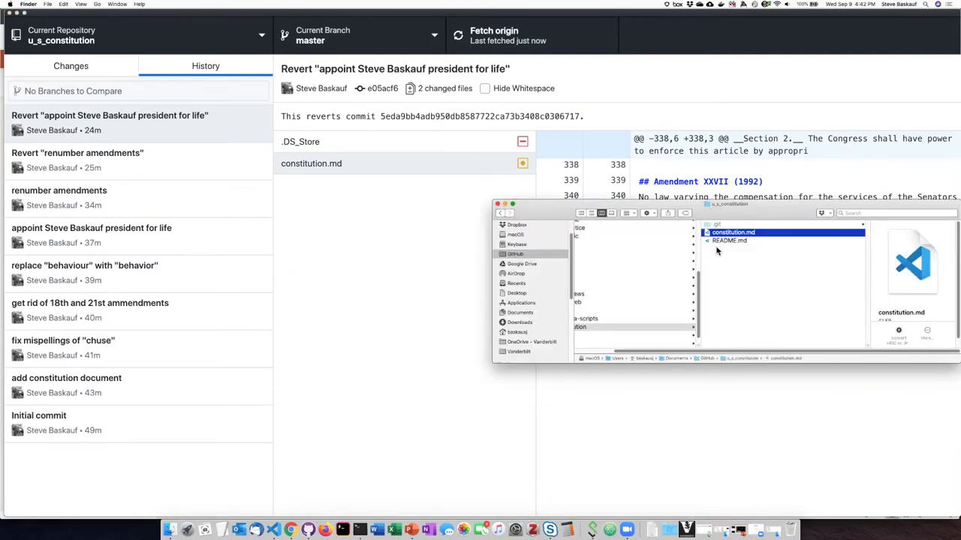
Open constitution.md from the u_s_constitution folder in Atom.
{"action": "right_click", "coordinate": [730, 241]}
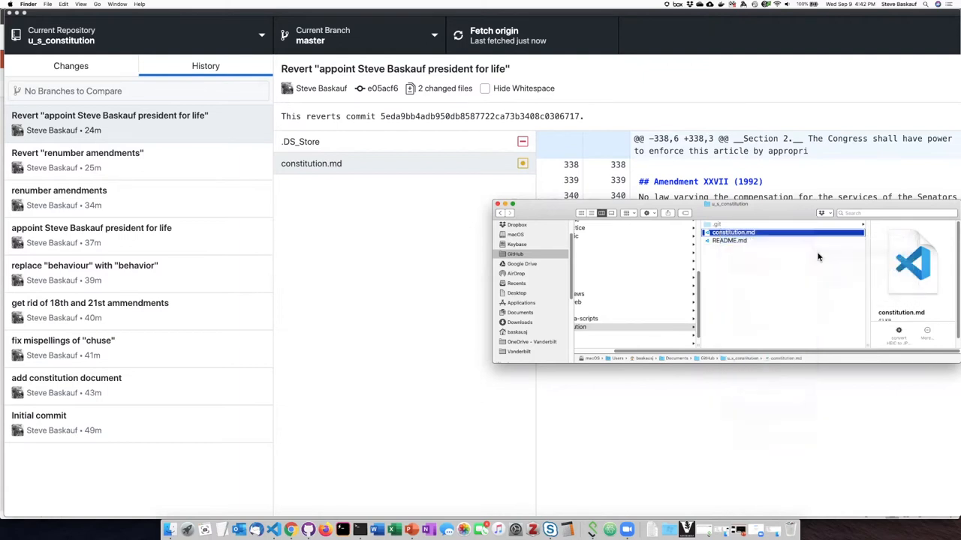
{"action": "double_click", "coordinate": [732, 231]}
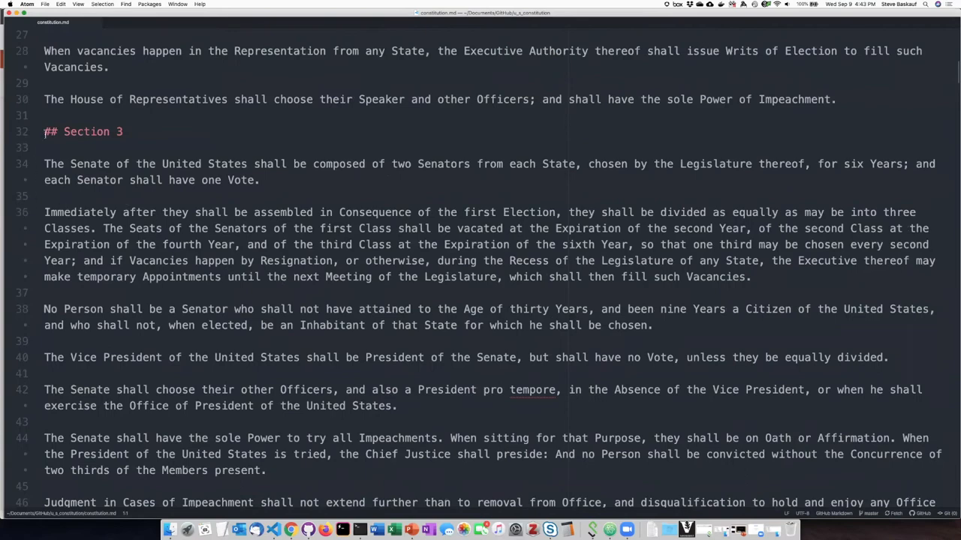
Add the line 'Change the name of the U.S. to Baskaufland.' in Article II of constitution.md.
{"action": "scroll", "scroll_direction": "down", "scroll_amount": 3}
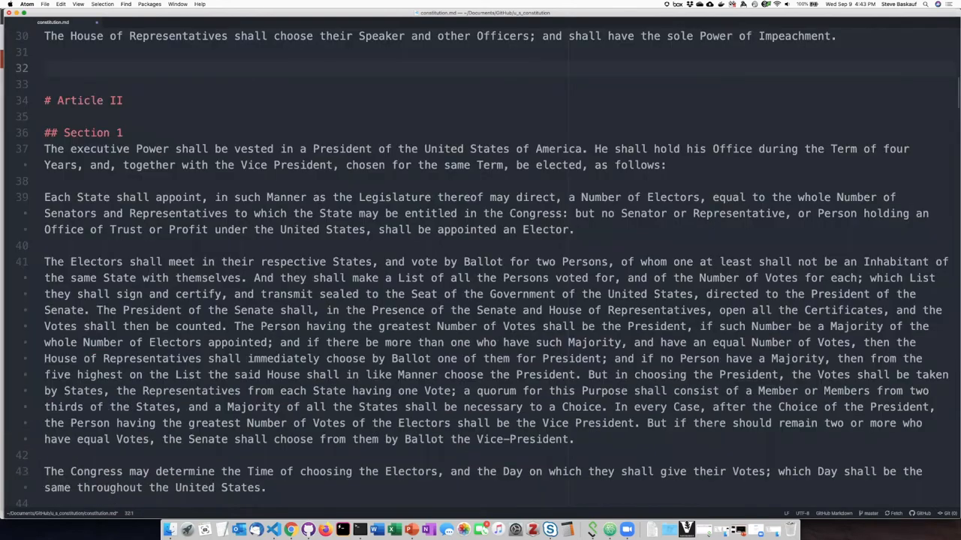
{"action": "scroll", "scroll_direction": "down", "scroll_amount": 3}
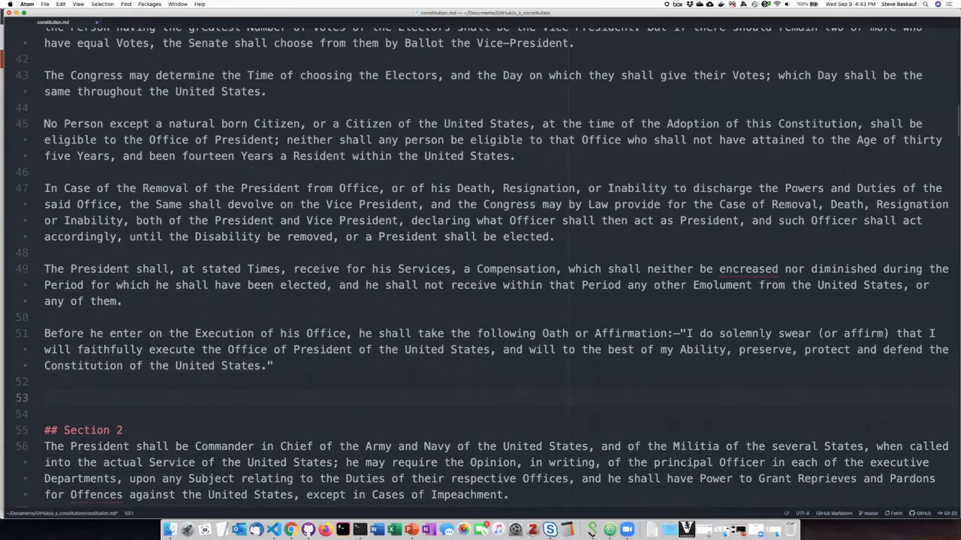
{"action": "type", "text": "Change the name of the U.S. to Baskaufl"}
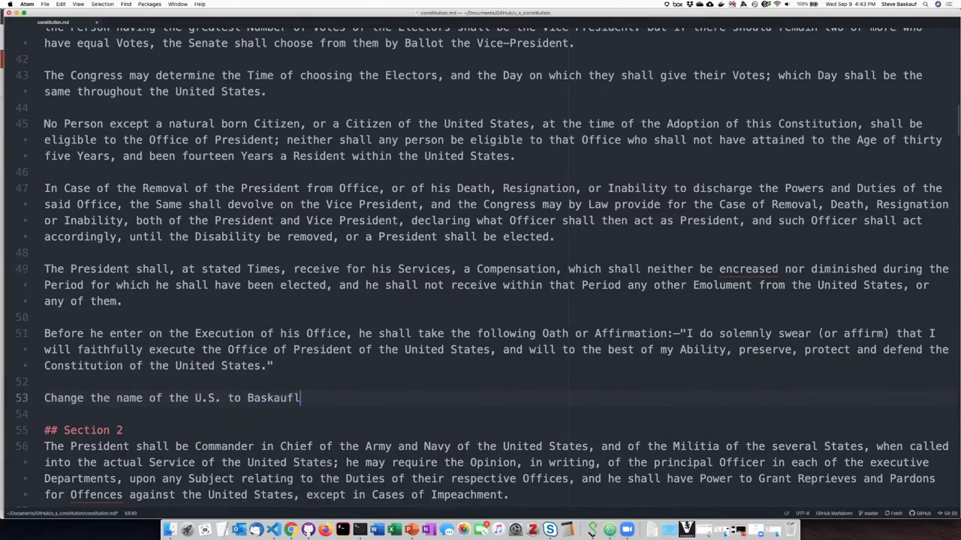
{"action": "type", "text": "and."}
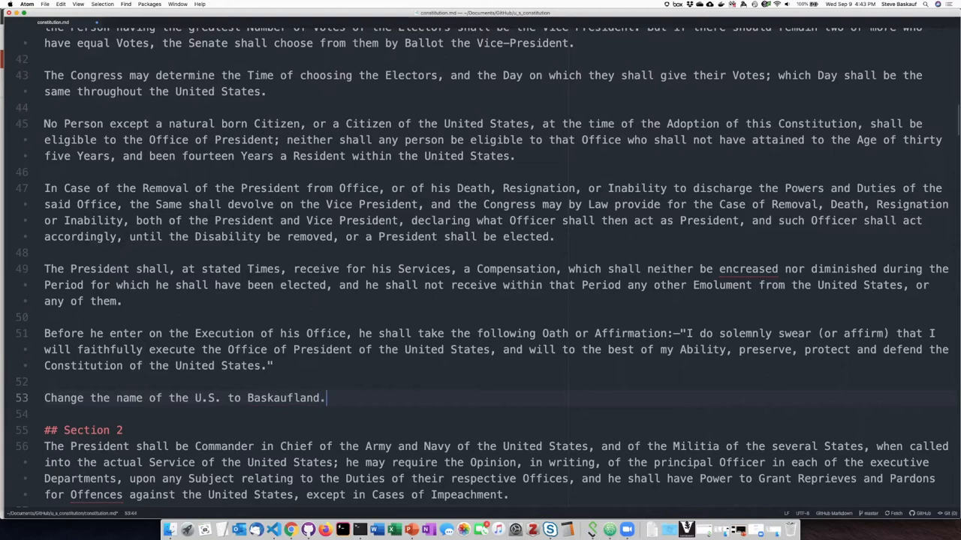
{"action": "scroll", "scroll_direction": "down", "scroll_amount": 3}
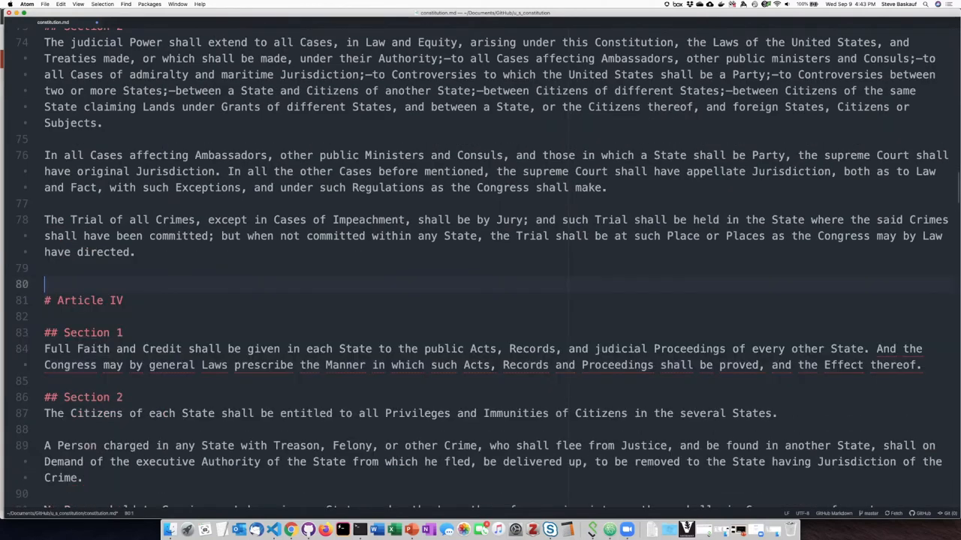
{"action": "scroll", "scroll_direction": "up", "scroll_amount": 3}
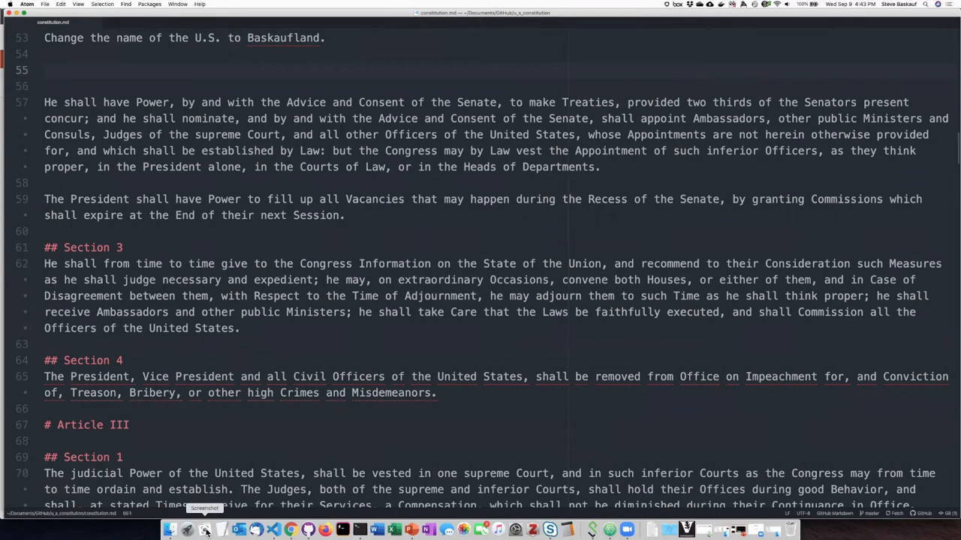
Paste the dragon-cake PNG and junk.json from Downloads into the u_s_constitution folder.
{"action": "left_click", "coordinate": [170, 532]}
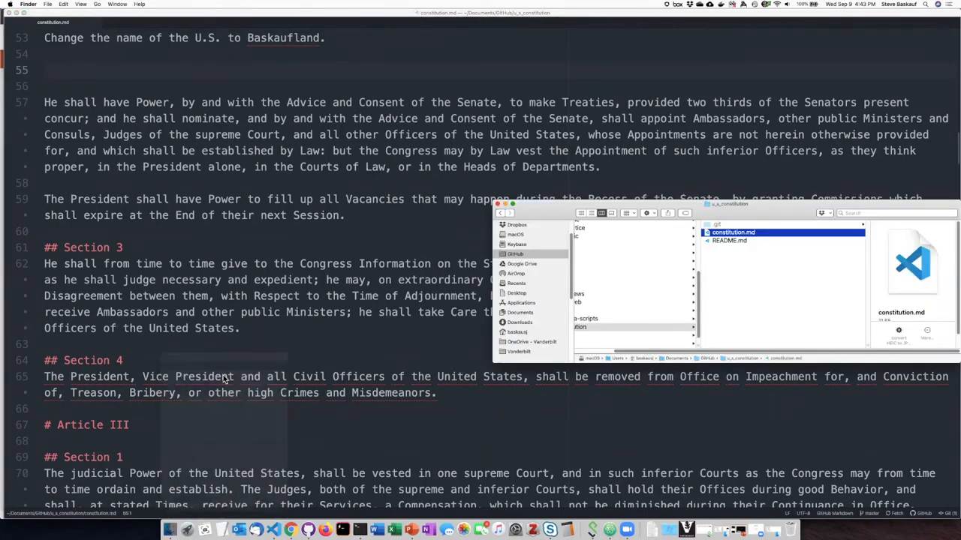
{"action": "right_click", "coordinate": [733, 232]}
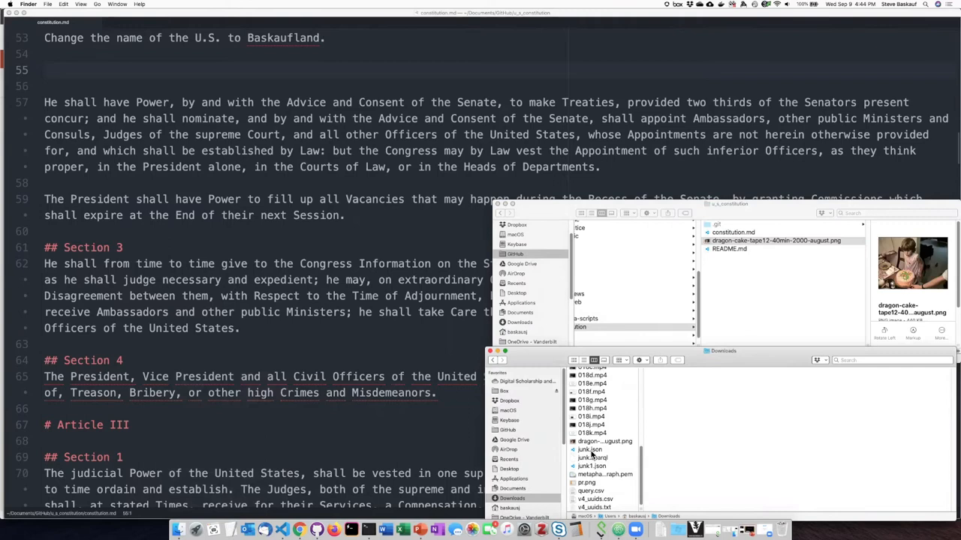
{"action": "right_click", "coordinate": [591, 450]}
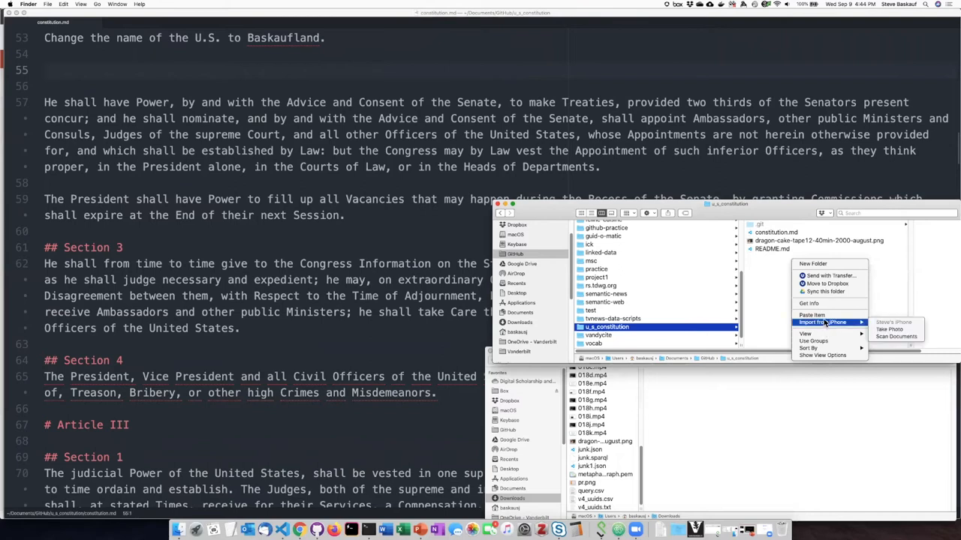
{"action": "left_click", "coordinate": [811, 316]}
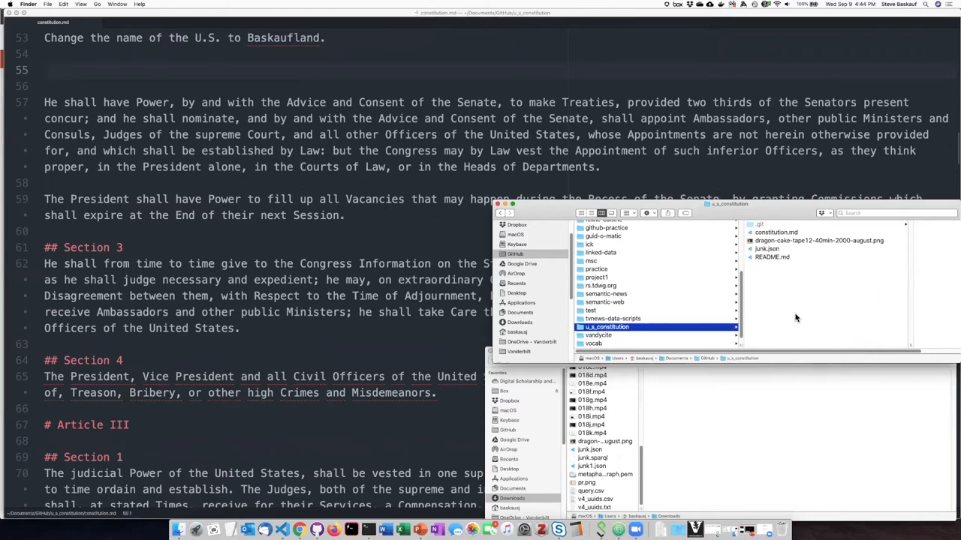
{"action": "mouse_move", "coordinate": [326, 528]}
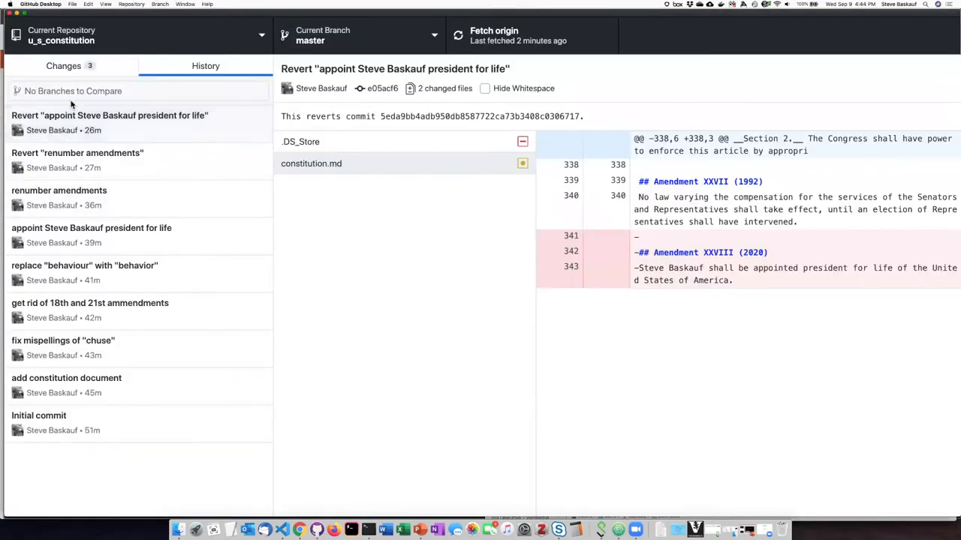
Commit constitution.md, the dragon-cake PNG and junk.json to master with summary 'do some stuff'.
{"action": "left_click", "coordinate": [63, 66]}
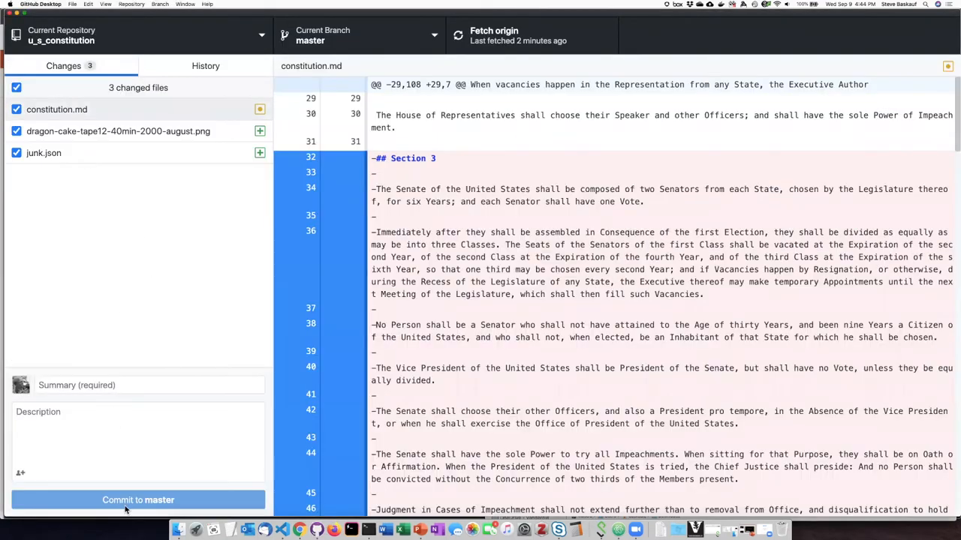
{"action": "left_click", "coordinate": [149, 385]}
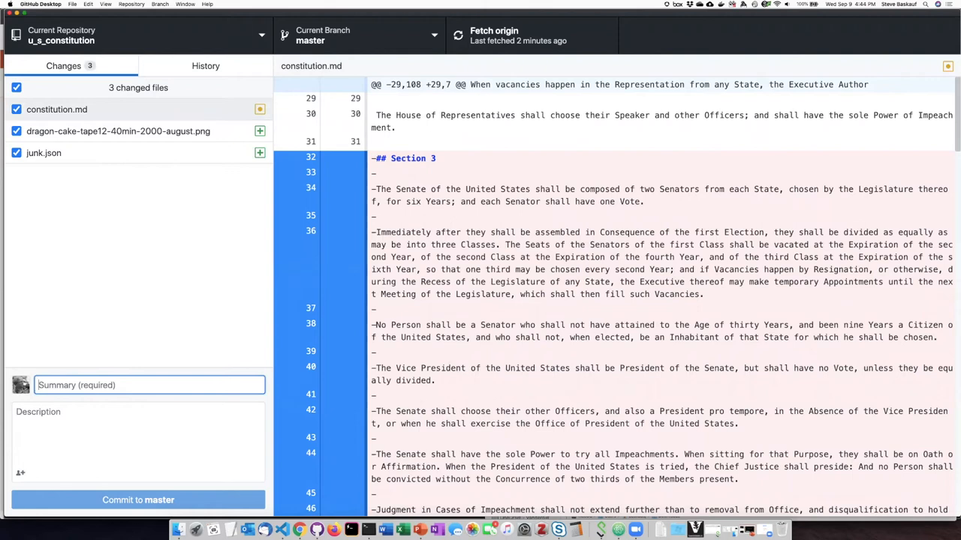
{"action": "type", "text": "do some stuff"}
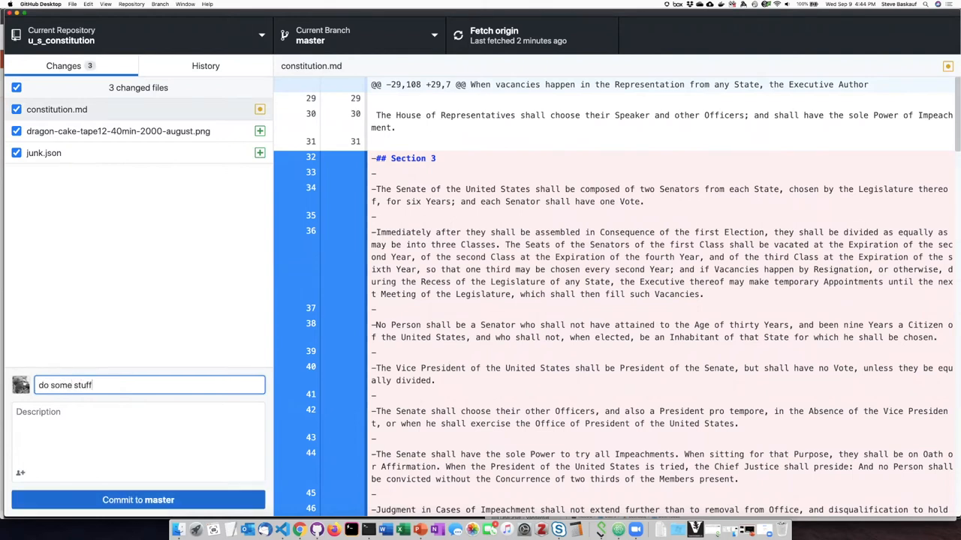
{"action": "left_click", "coordinate": [138, 500]}
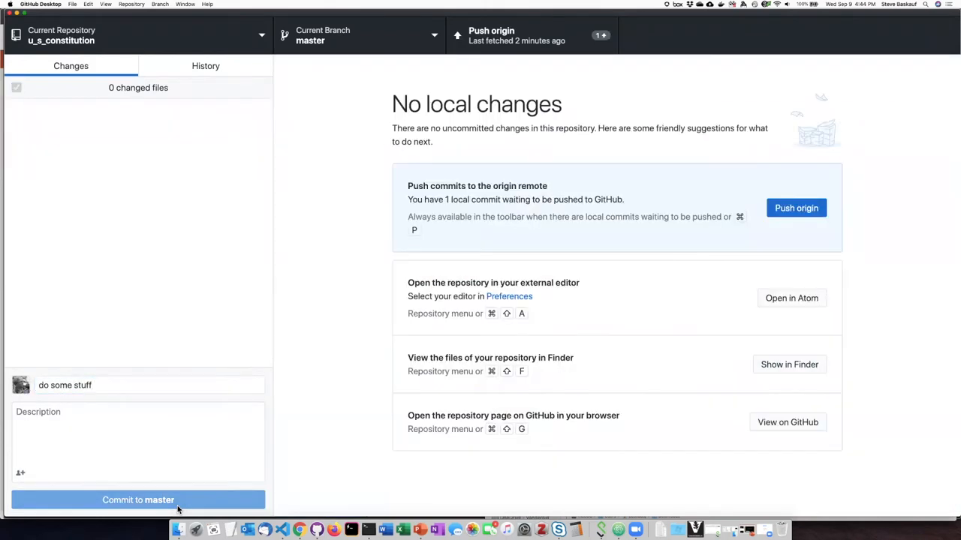
{"action": "left_click", "coordinate": [138, 500]}
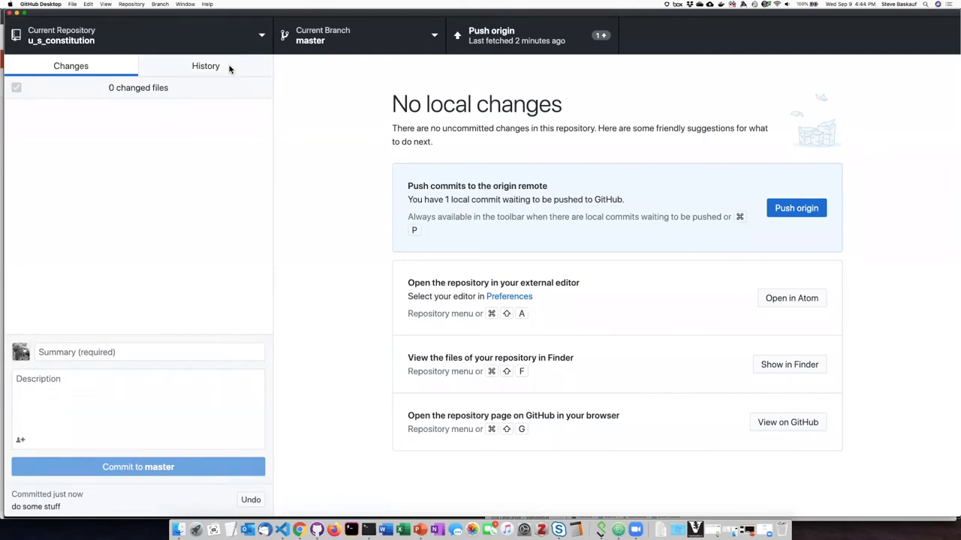
Inspect the 'do some stuff' commit's junk.json, dragon-cake image and constitution.md deletions.
{"action": "left_click", "coordinate": [205, 66]}
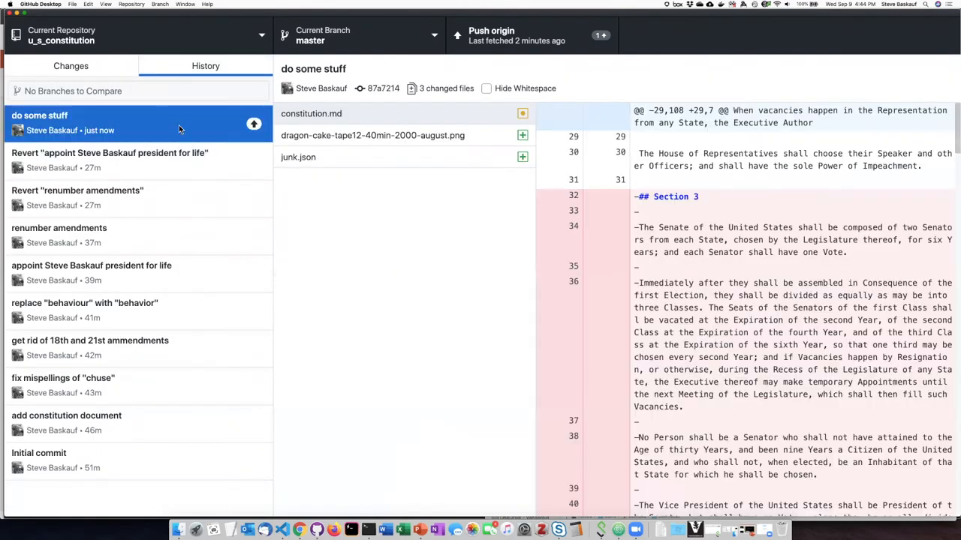
{"action": "left_click", "coordinate": [297, 158]}
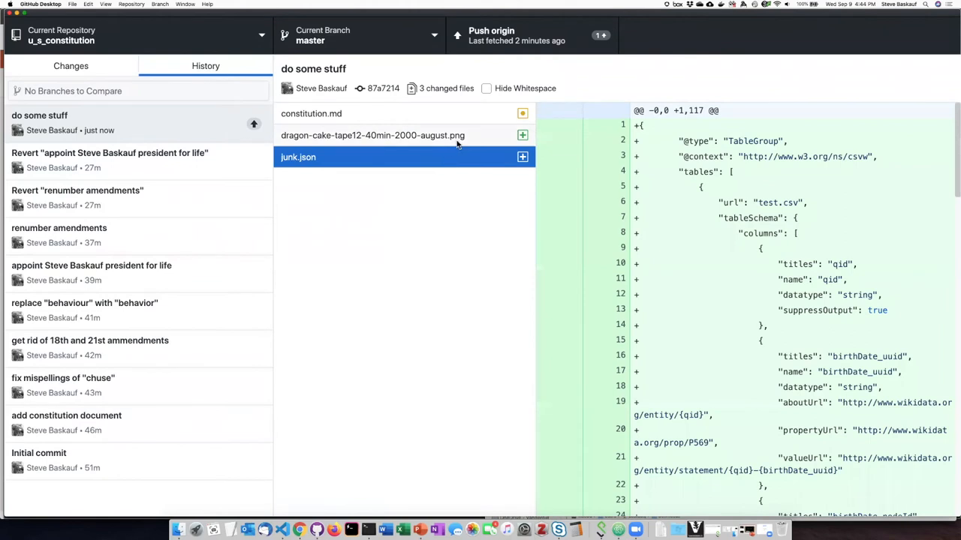
{"action": "left_click", "coordinate": [372, 136]}
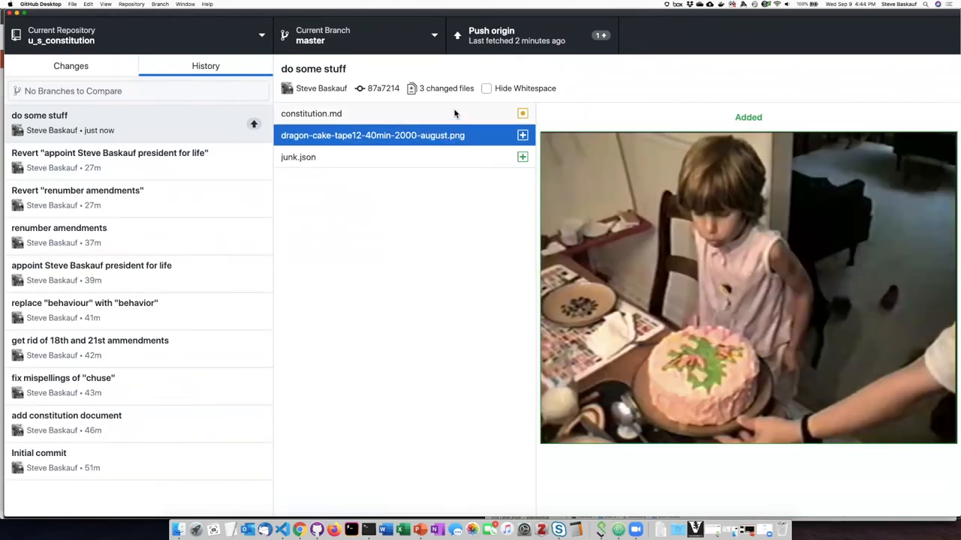
{"action": "left_click", "coordinate": [311, 114]}
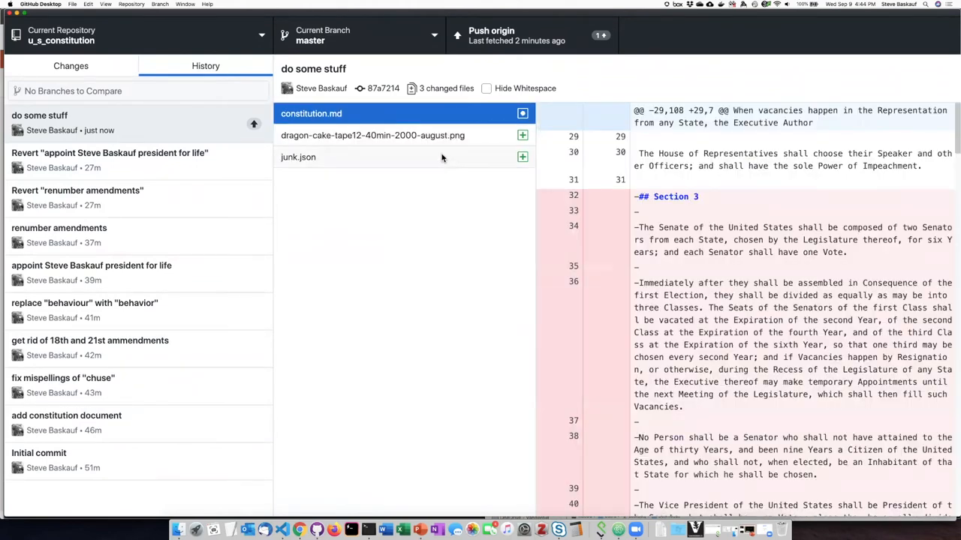
{"action": "mouse_move", "coordinate": [468, 243]}
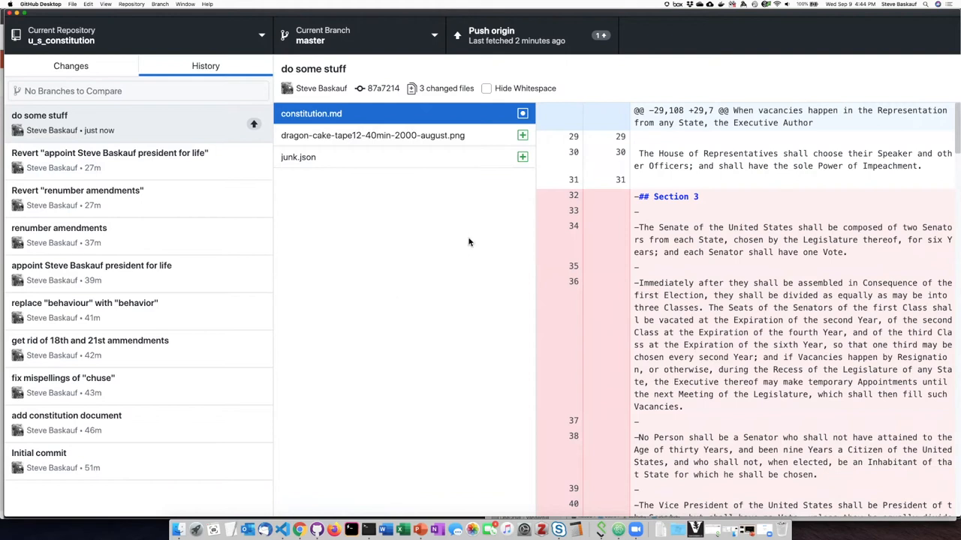
{"action": "mouse_move", "coordinate": [150, 6]}
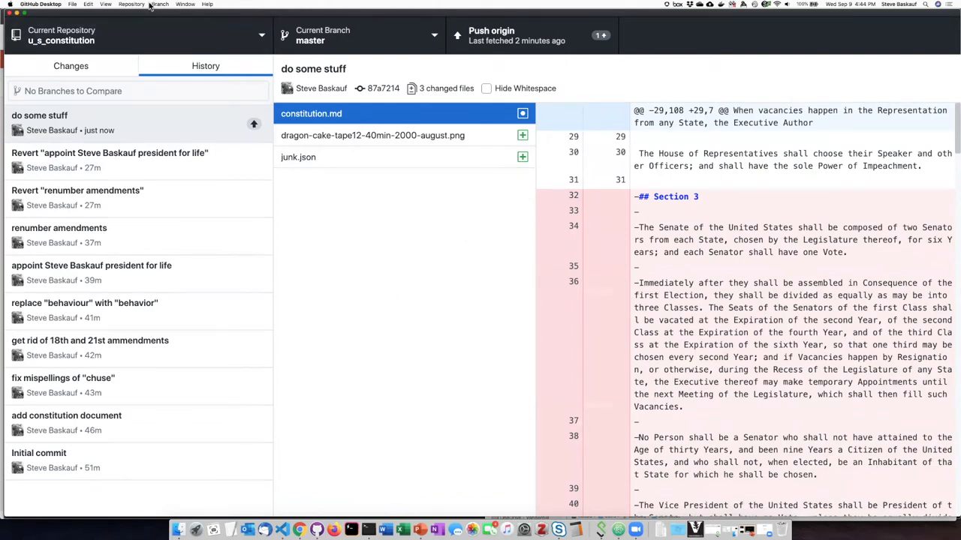
Remove the u_s_constitution repository, also moving its local files to Trash.
{"action": "left_click", "coordinate": [132, 4]}
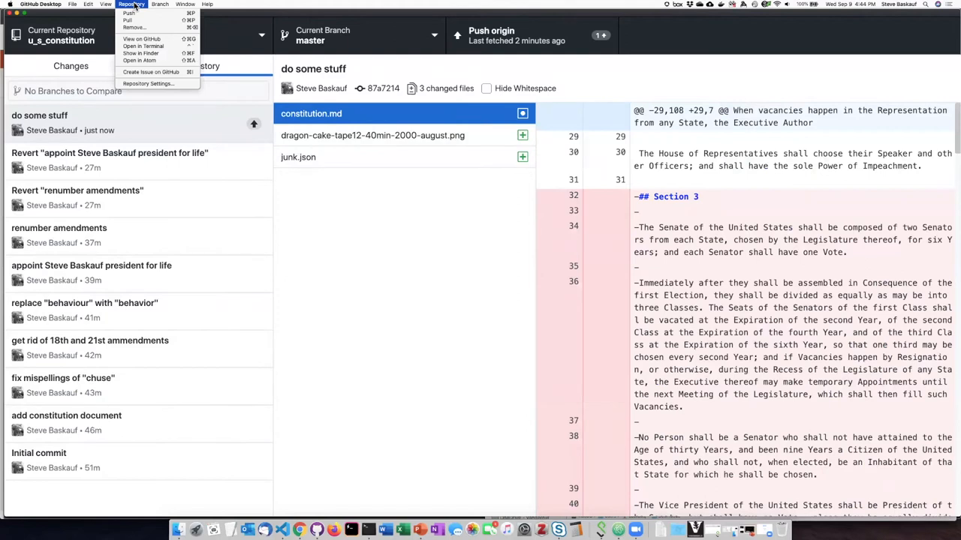
{"action": "mouse_move", "coordinate": [133, 27]}
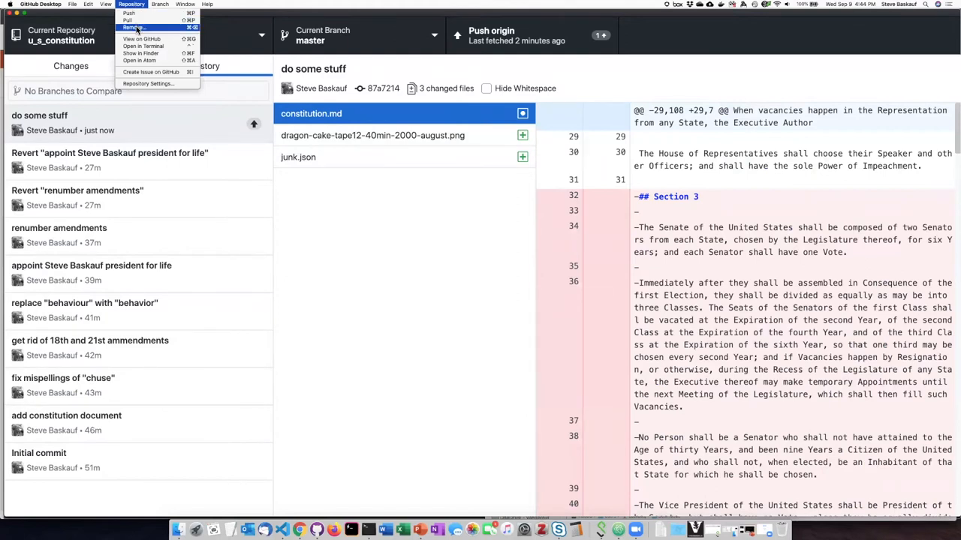
{"action": "left_click", "coordinate": [132, 27]}
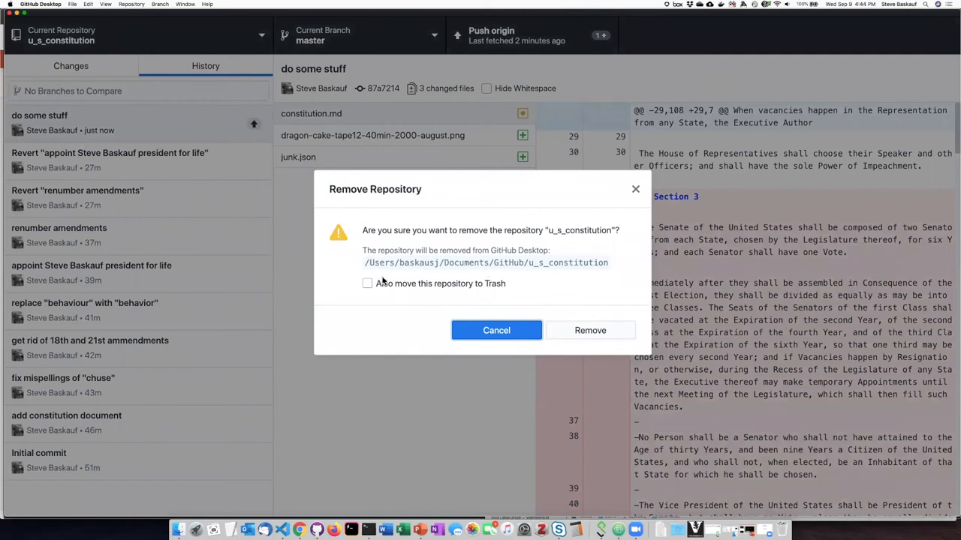
{"action": "mouse_move", "coordinate": [507, 261]}
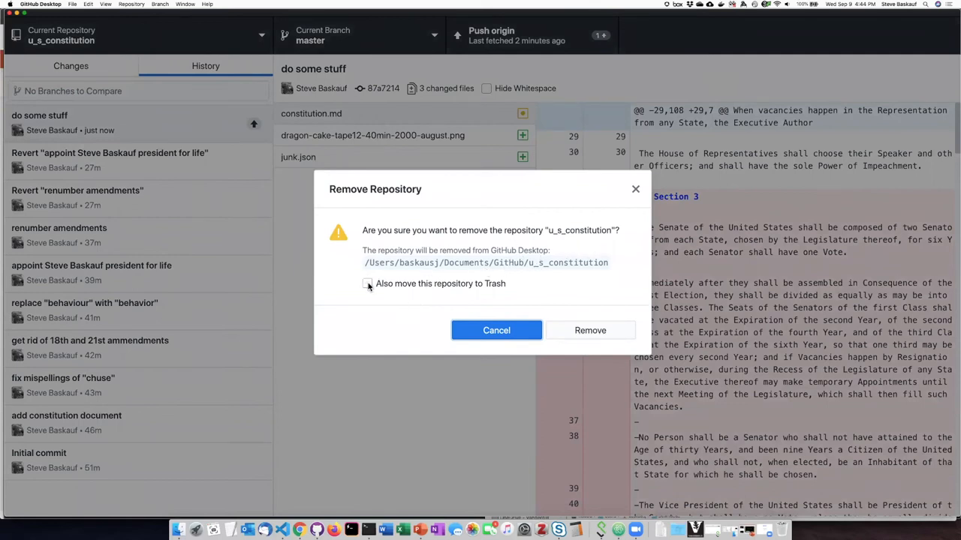
{"action": "left_click", "coordinate": [367, 283]}
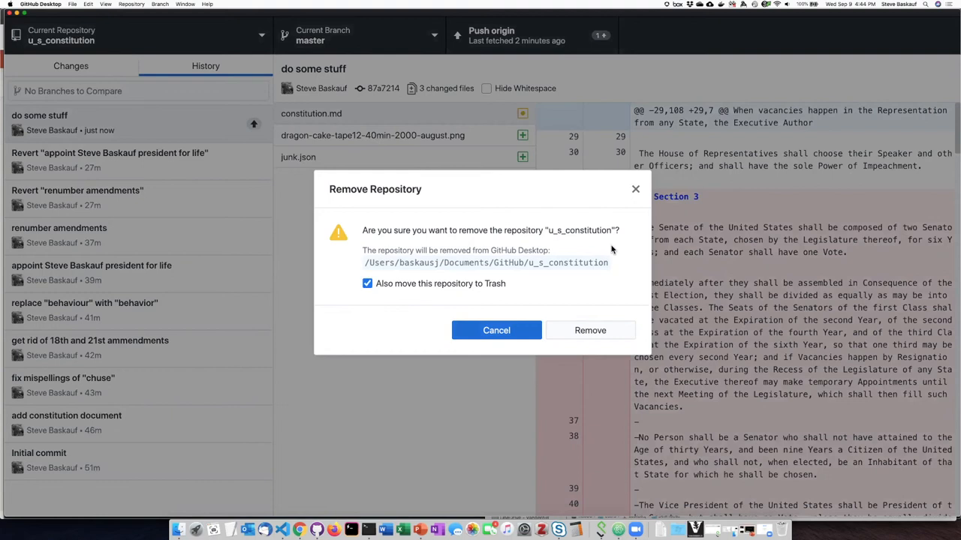
{"action": "left_click", "coordinate": [590, 330]}
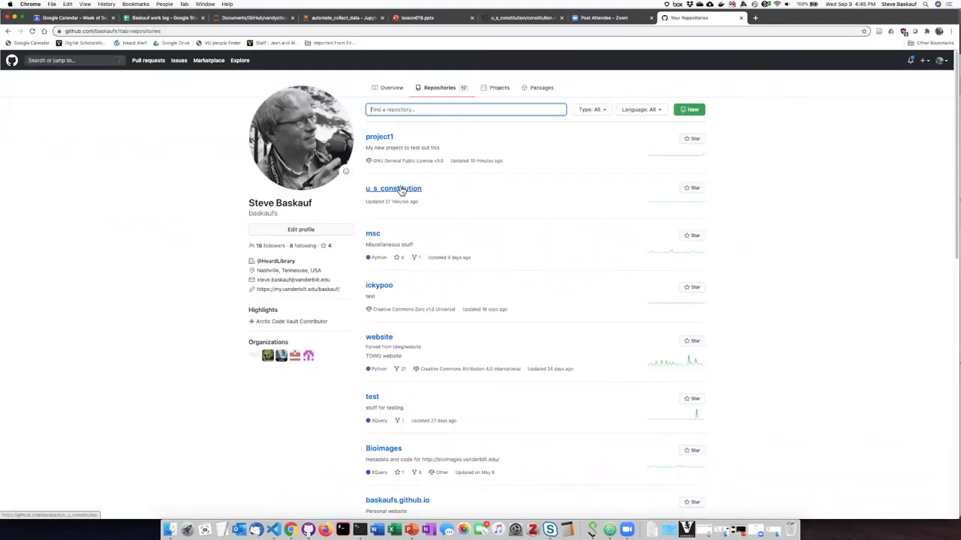
View u_s_constitution's constitution.md on the GitHub website, then return to GitHub Desktop.
{"action": "left_click", "coordinate": [394, 189]}
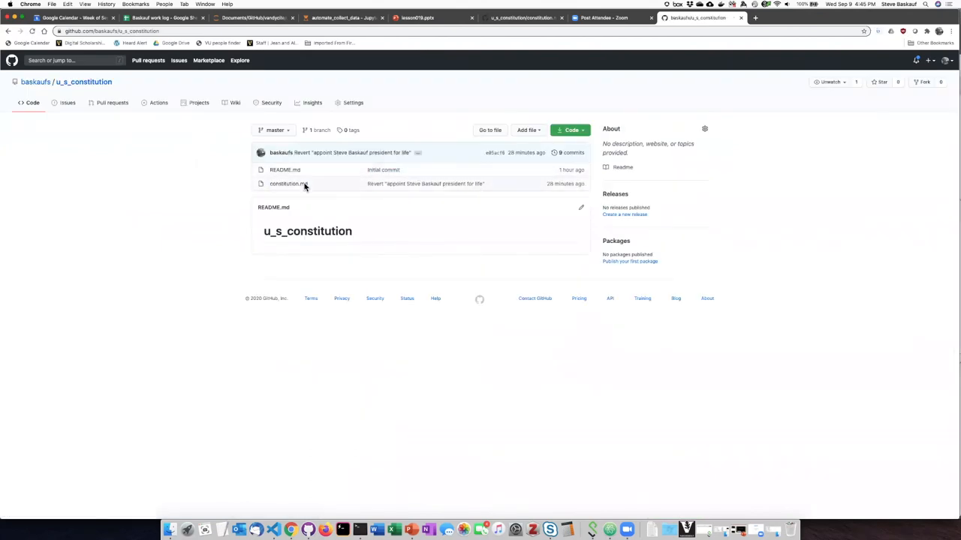
{"action": "left_click", "coordinate": [288, 183]}
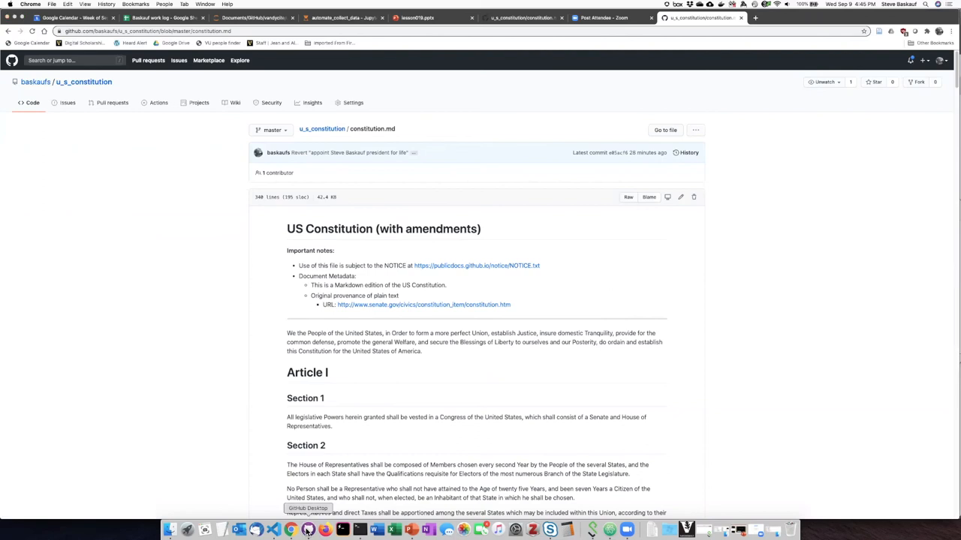
{"action": "left_click", "coordinate": [308, 531]}
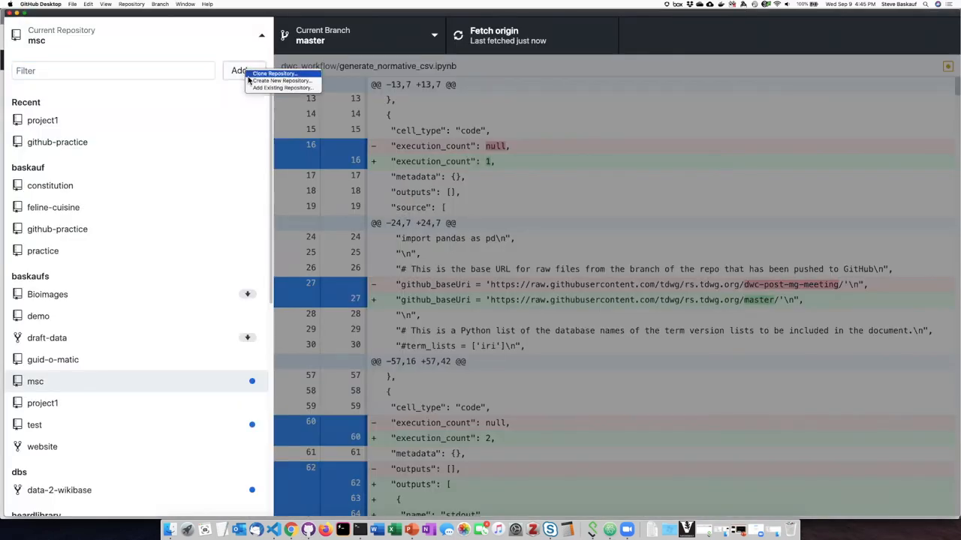
Clone u_s_constitution from GitHub.com into the local GitHub folder and show its commit history.
{"action": "left_click", "coordinate": [273, 72]}
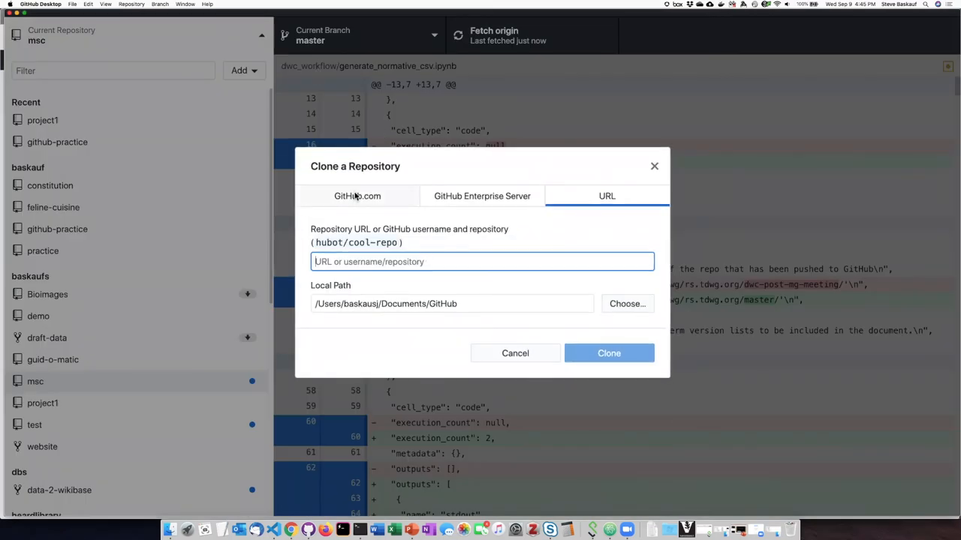
{"action": "left_click", "coordinate": [357, 196]}
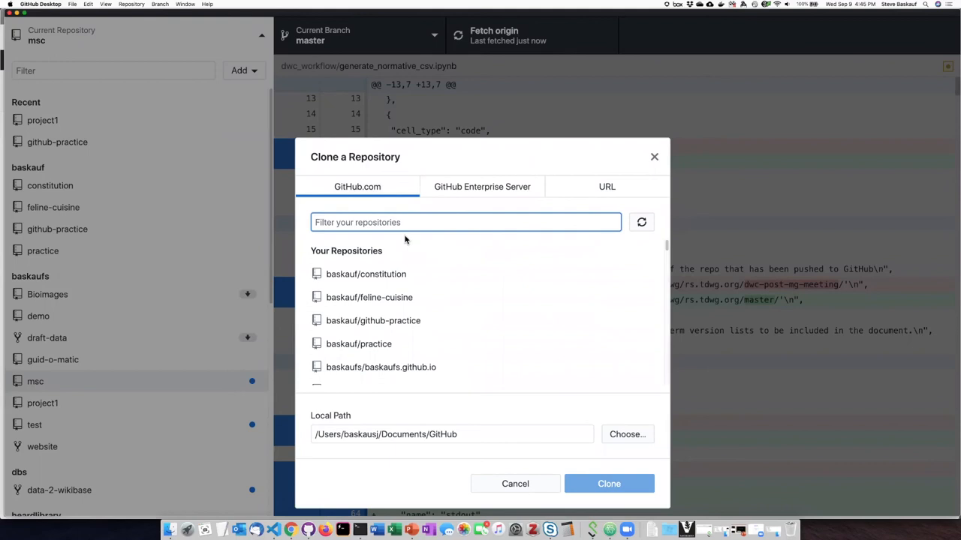
{"action": "type", "text": "u_"}
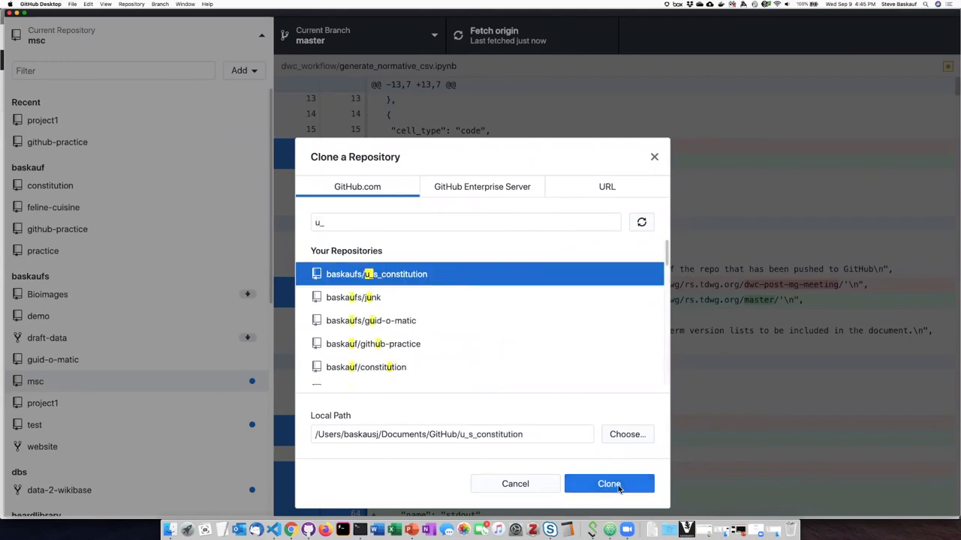
{"action": "left_click", "coordinate": [609, 483]}
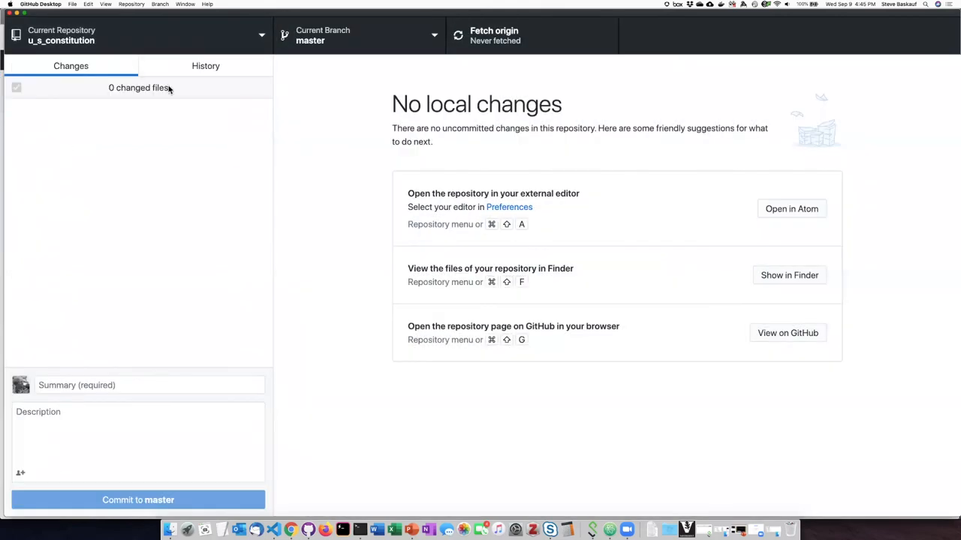
{"action": "left_click", "coordinate": [206, 67]}
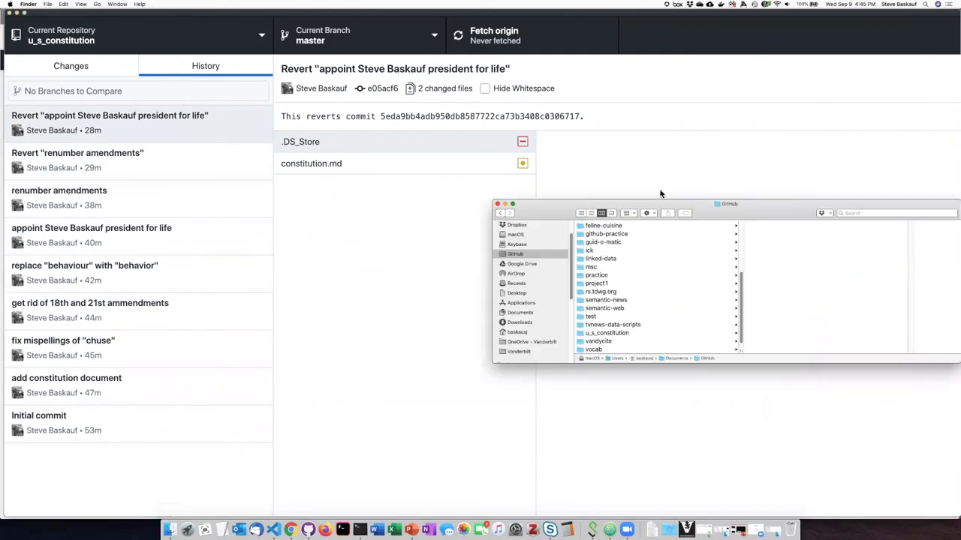
Show the re-cloned folder holding only constitution.md and README.md, with actions for constitution.md up.
{"action": "left_click", "coordinate": [606, 333]}
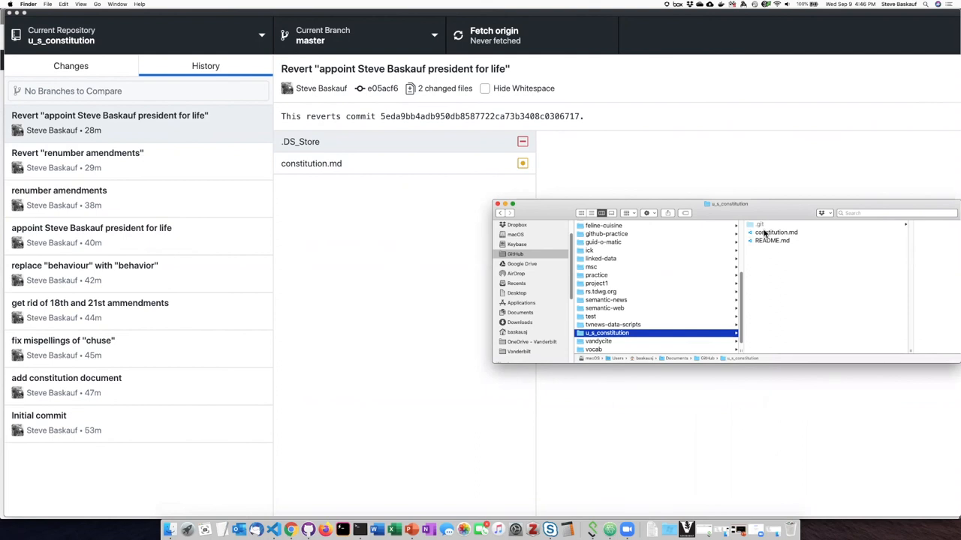
{"action": "right_click", "coordinate": [778, 231]}
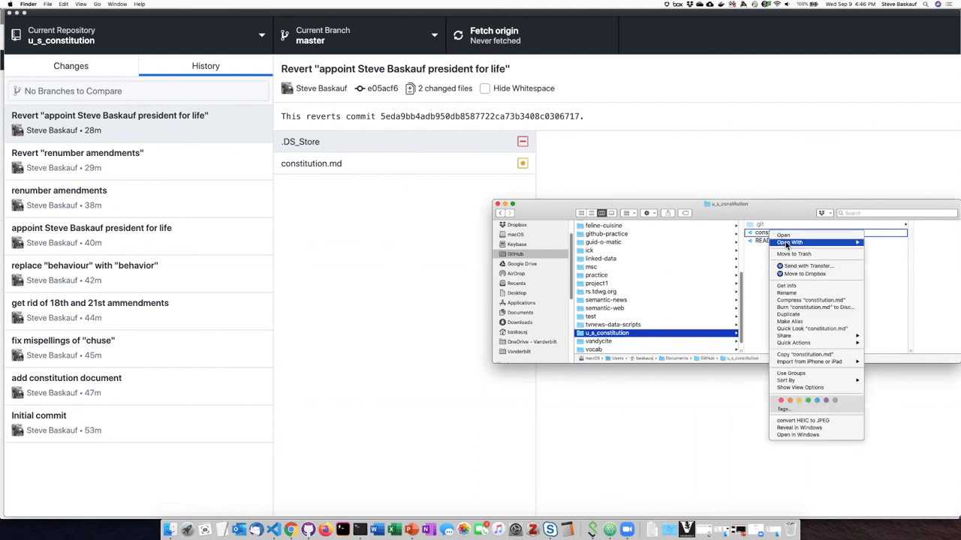